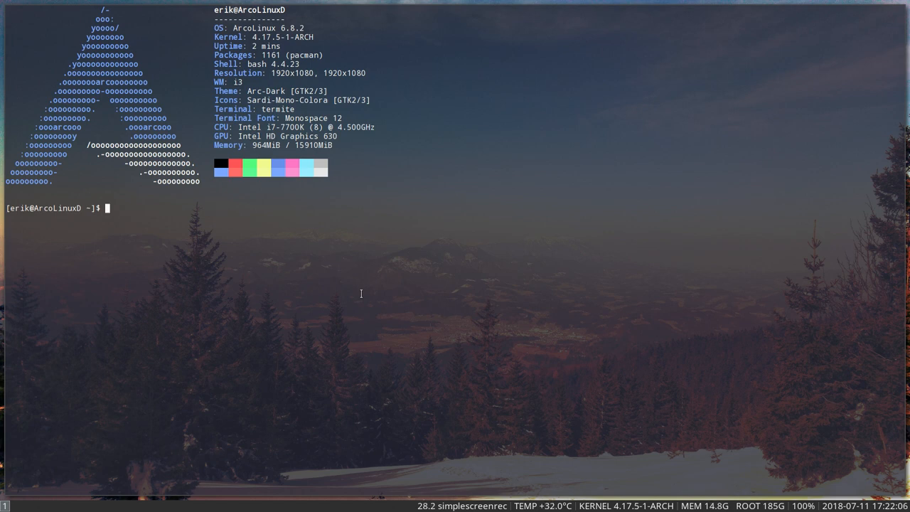
- Run 'update' with the sudo password and watch it fail on libc++ PGP signature checks
{"action": "type", "text": "update"}
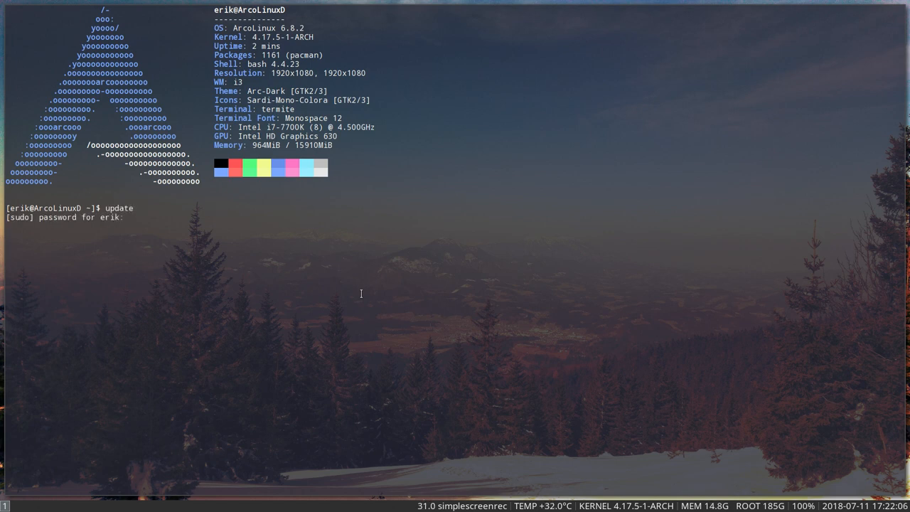
{"action": "key", "text": "Return"}
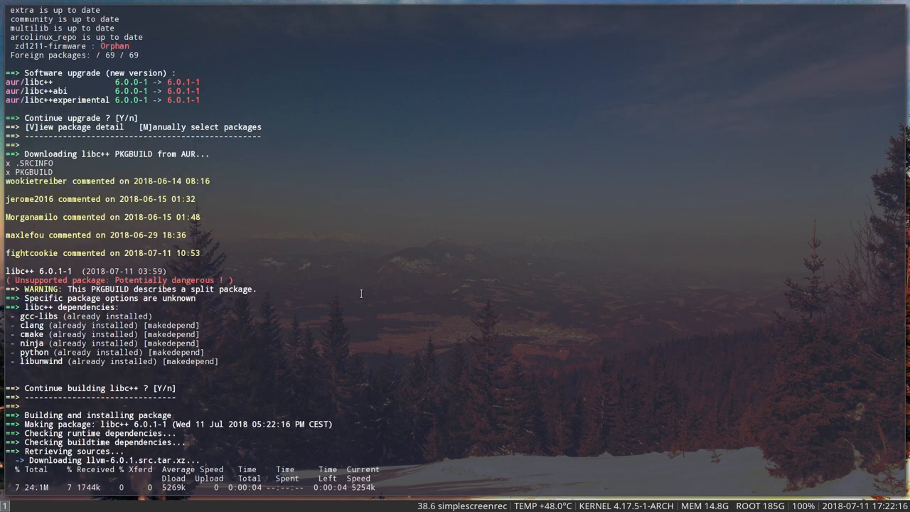
{"action": "scroll", "scroll_direction": "down", "scroll_amount": 3}
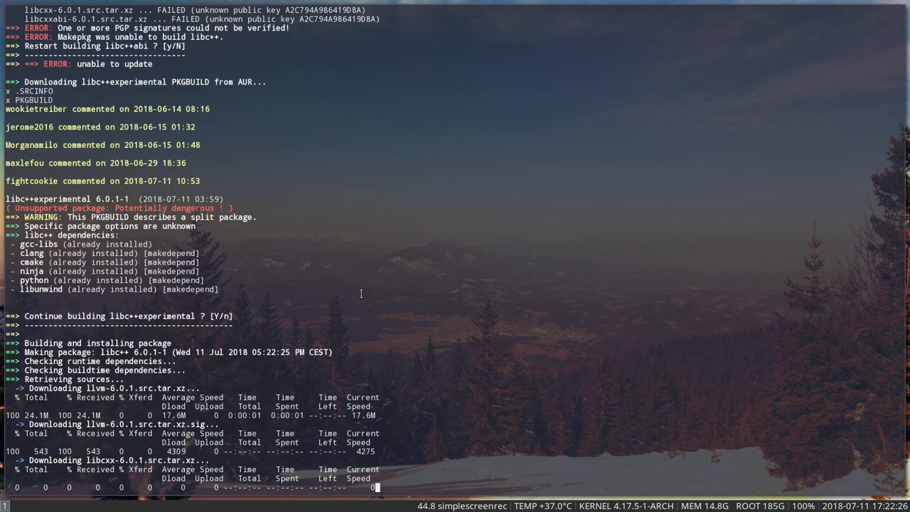
{"action": "scroll", "scroll_direction": "down", "scroll_amount": 3}
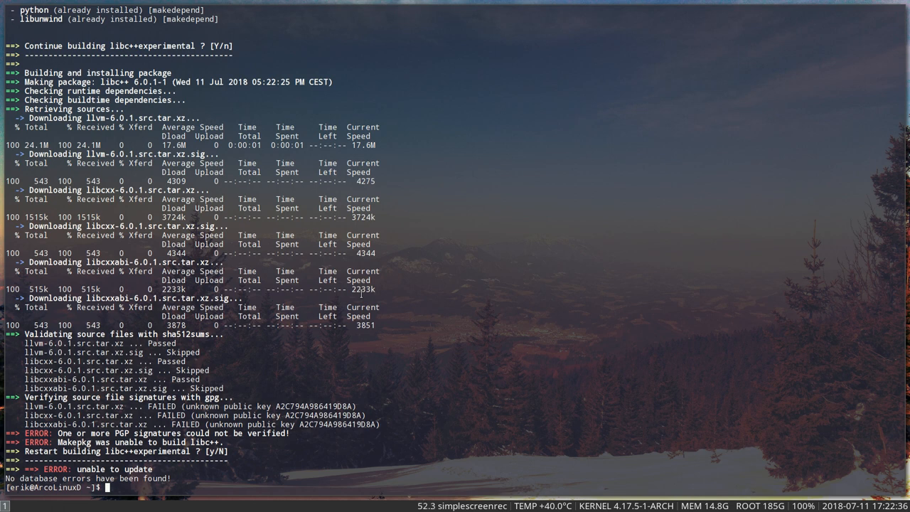
{"action": "mouse_move", "coordinate": [395, 270]}
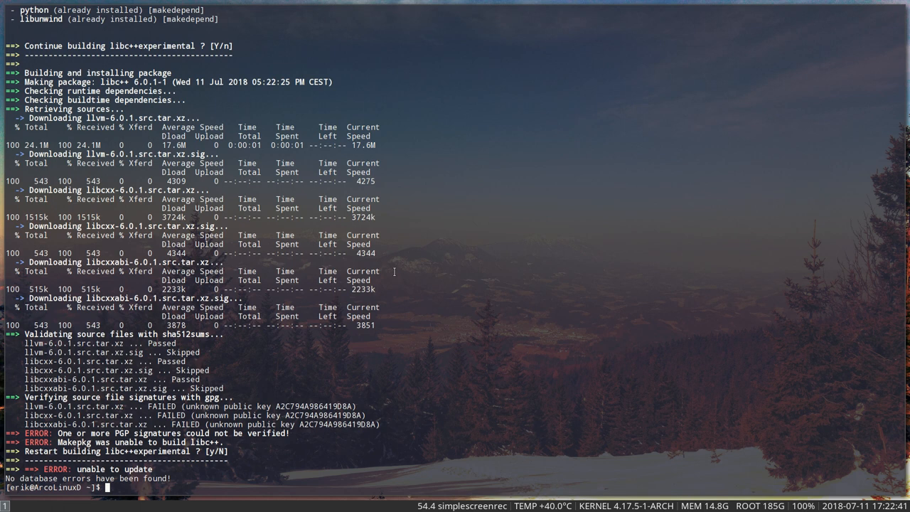
{"action": "mouse_move", "coordinate": [228, 341]}
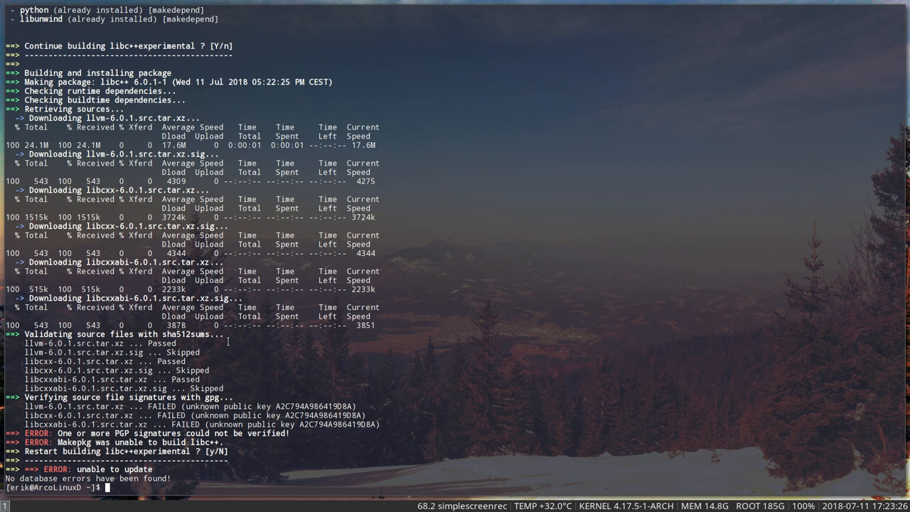
- Run 'sudo nano /etc/pacman.conf' to edit the pacman configuration as root
{"action": "type", "text": "sudo nano /etc"}
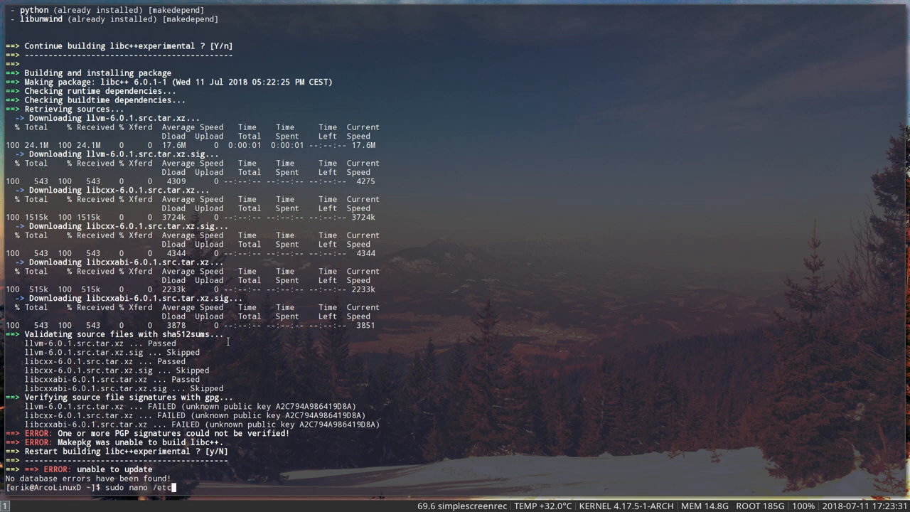
{"action": "type", "text": "pacman.conf"}
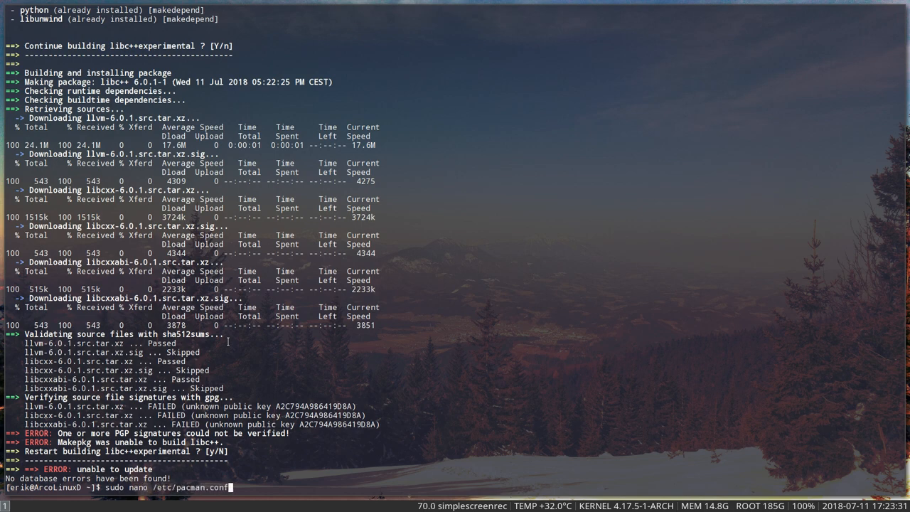
{"action": "key", "text": "Return"}
{"action": "type", "text": "pacmn.con"}
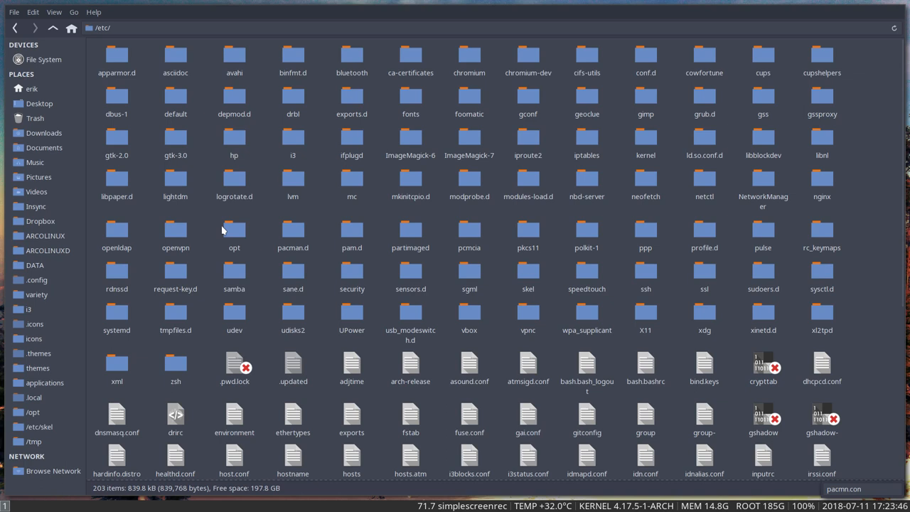
- Open /etc/pacman.conf with Sublime Text 3 Dev from Thunar's context menu
{"action": "left_click", "coordinate": [293, 233]}
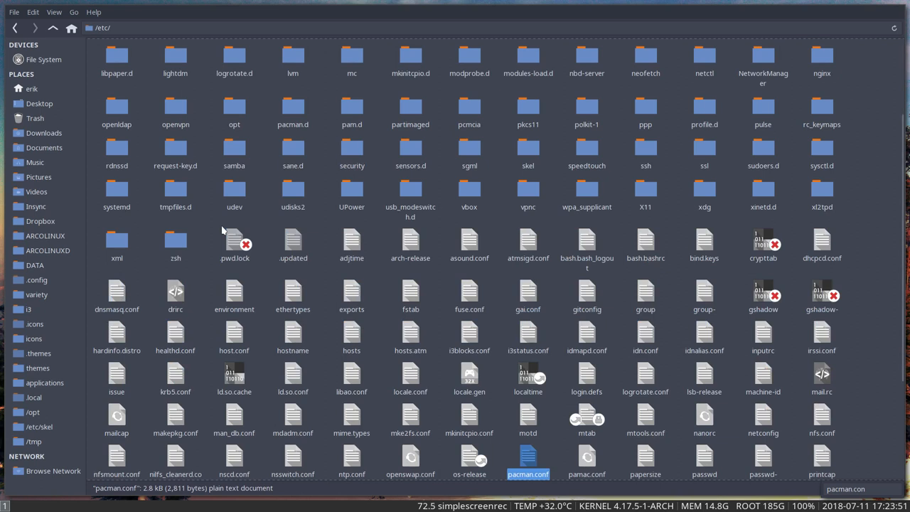
{"action": "mouse_move", "coordinate": [528, 458]}
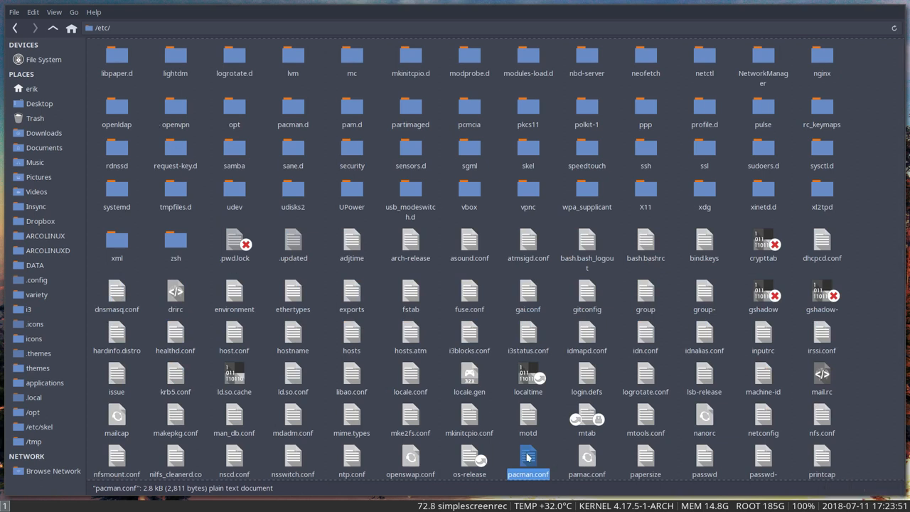
{"action": "right_click", "coordinate": [527, 473]}
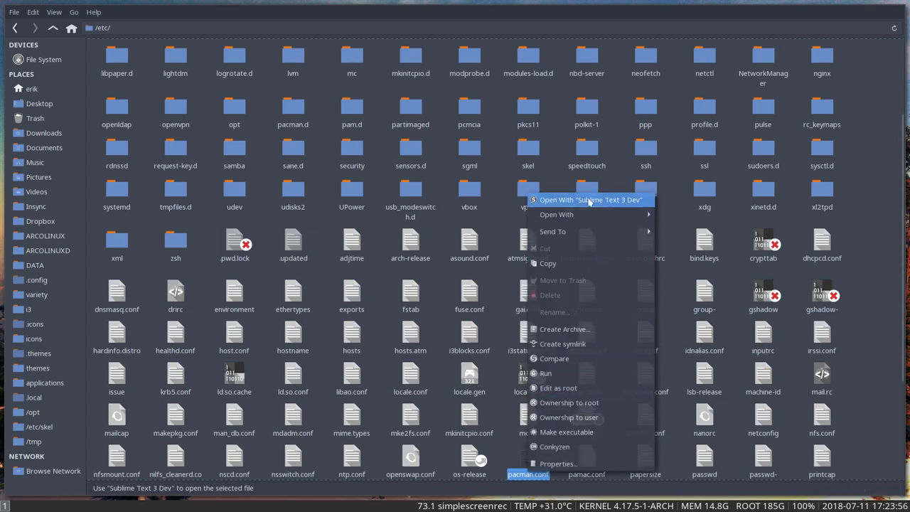
{"action": "left_click", "coordinate": [590, 199]}
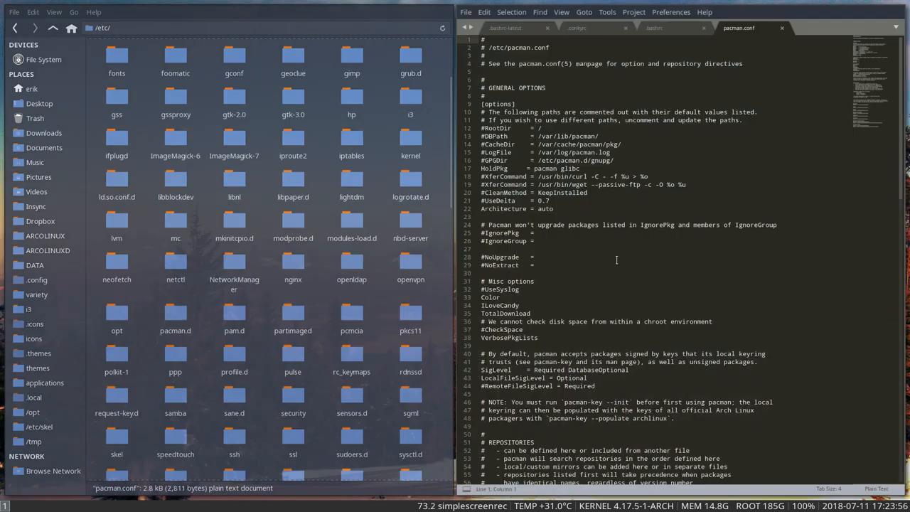
- Paste a copy of the [arcolinux_repo] block, rename header and URL to arcolinux_repo_3party, and save
{"action": "scroll", "scroll_direction": "down", "scroll_amount": 3}
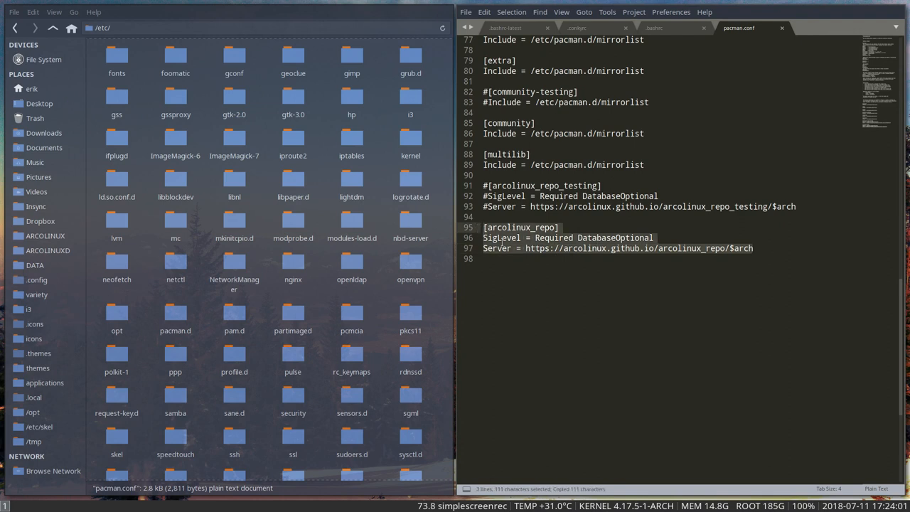
{"action": "key", "text": "ctrl+v"}
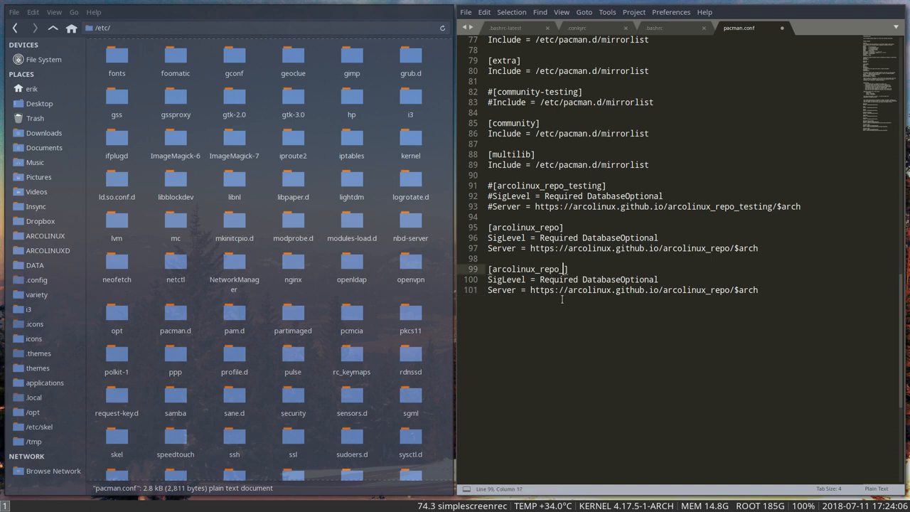
{"action": "type", "text": "_3party"}
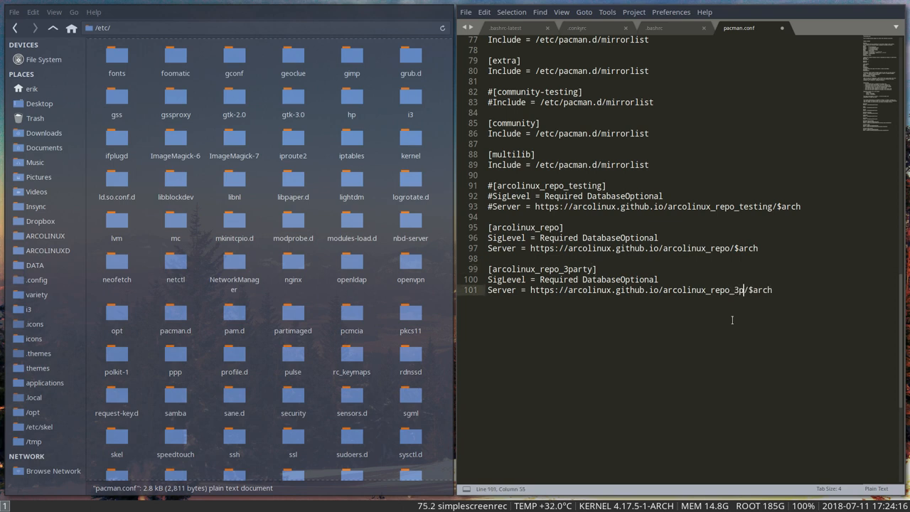
{"action": "type", "text": "arty"}
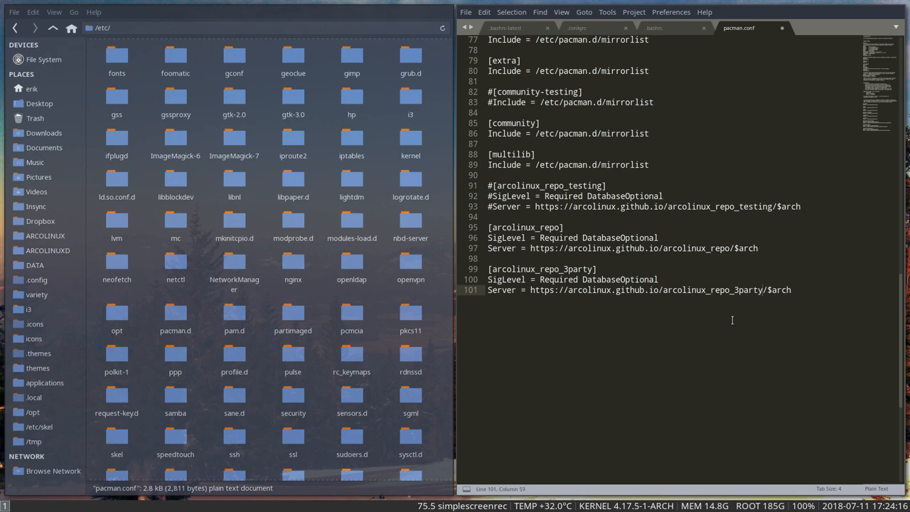
{"action": "key", "text": "ctrl+s"}
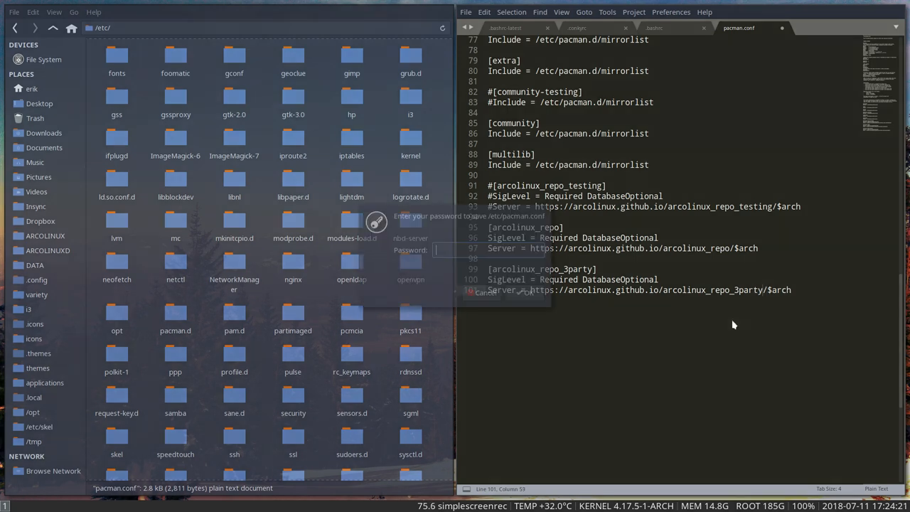
- Authenticate with the administrator password so pacman.conf saves as root
{"action": "left_click", "coordinate": [487, 293]}
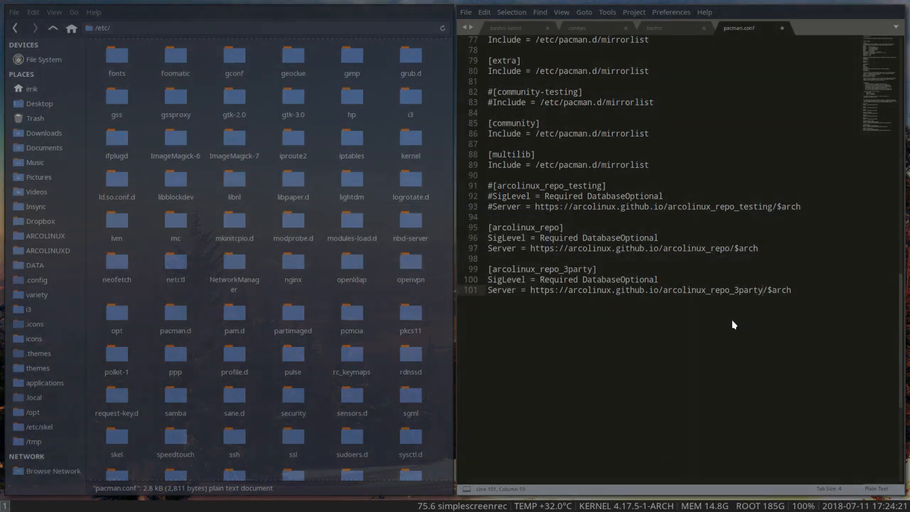
{"action": "key", "text": "ctrl+s"}
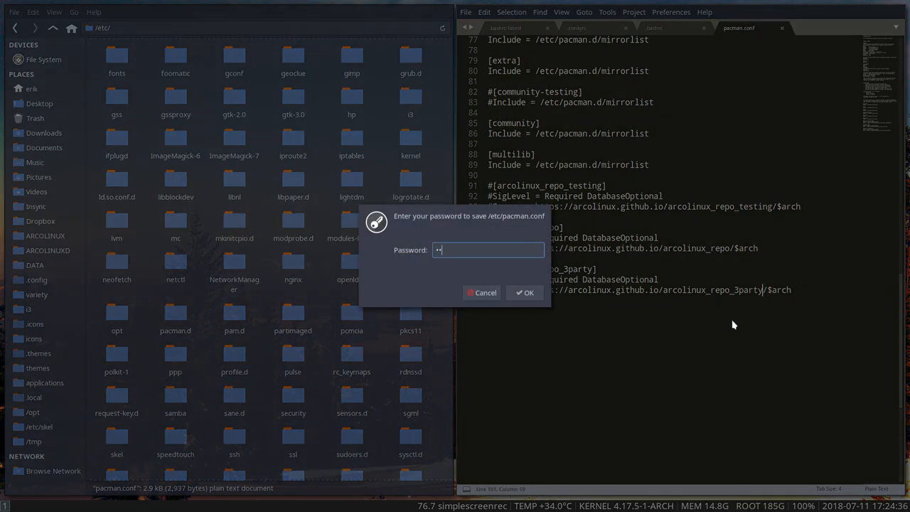
{"action": "left_click", "coordinate": [524, 293]}
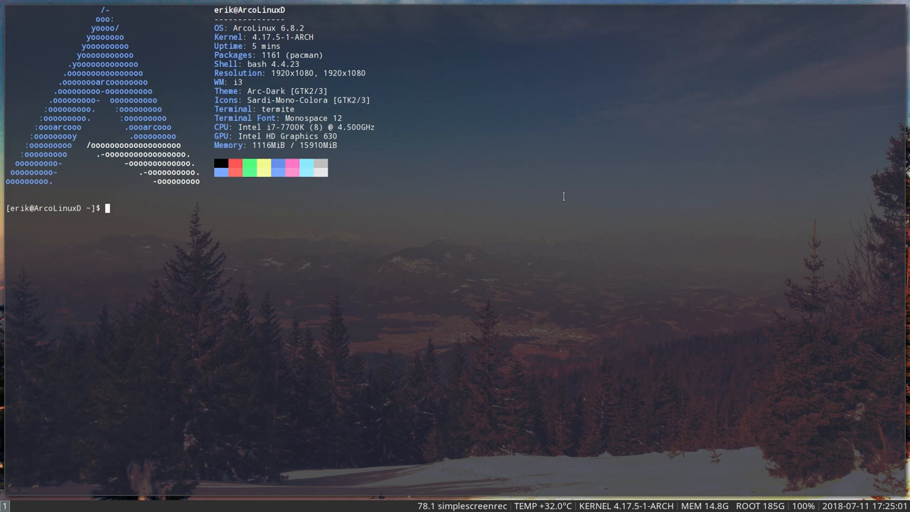
- Rerun 'update' in termite so the package databases synchronize with the new repo
{"action": "type", "text": "upda"}
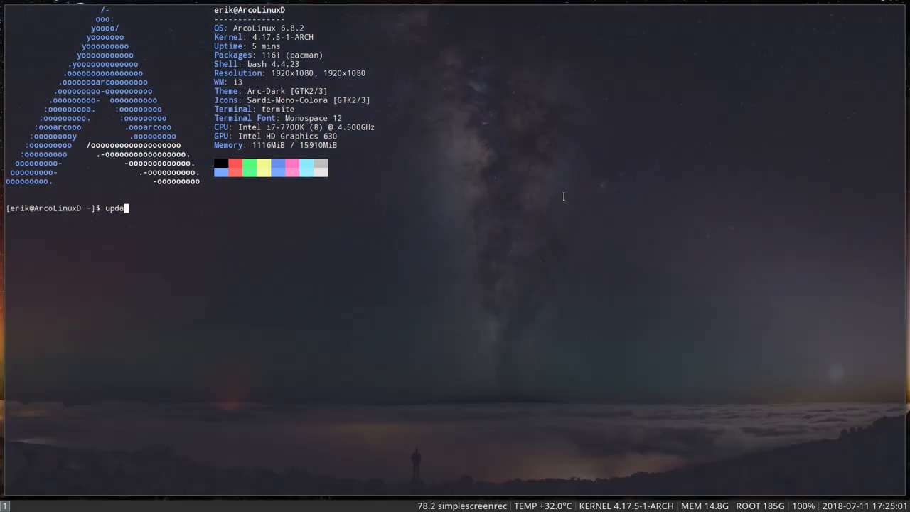
{"action": "key", "text": "Return"}
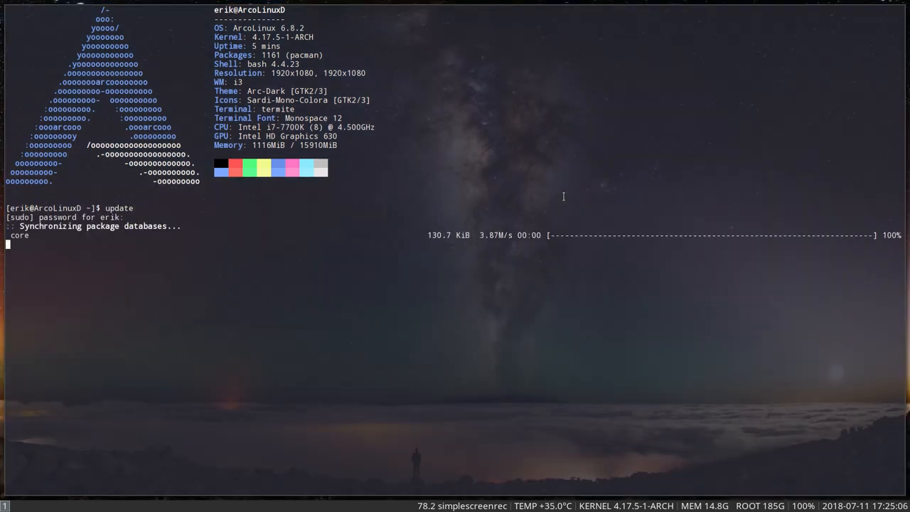